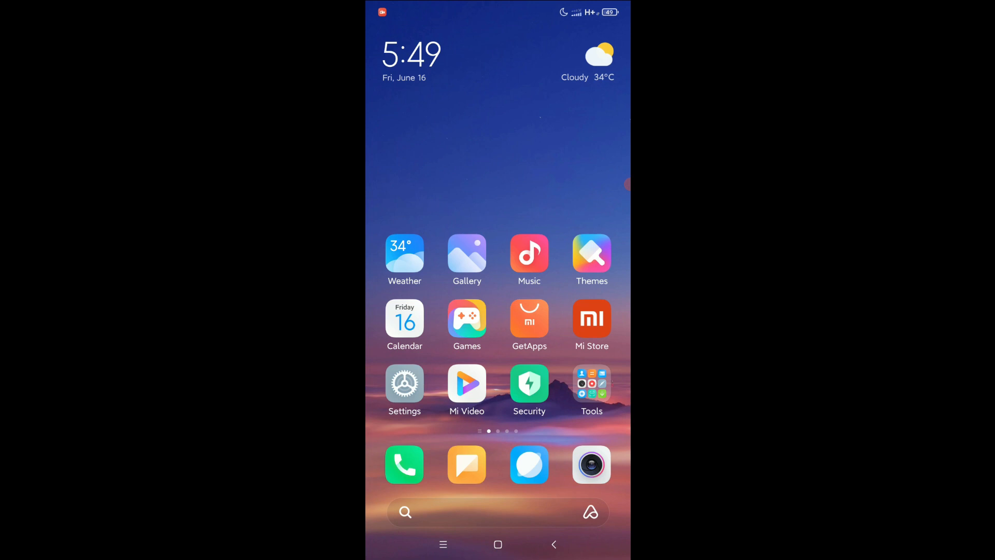
Go from the home screen into Settings and reach the Manage apps list
left_click(405, 382)
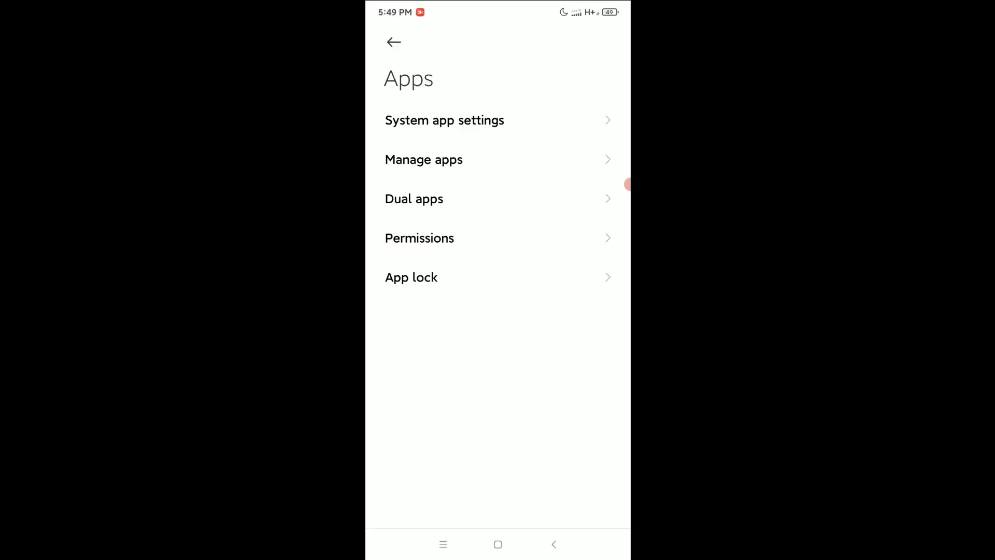
left_click(423, 160)
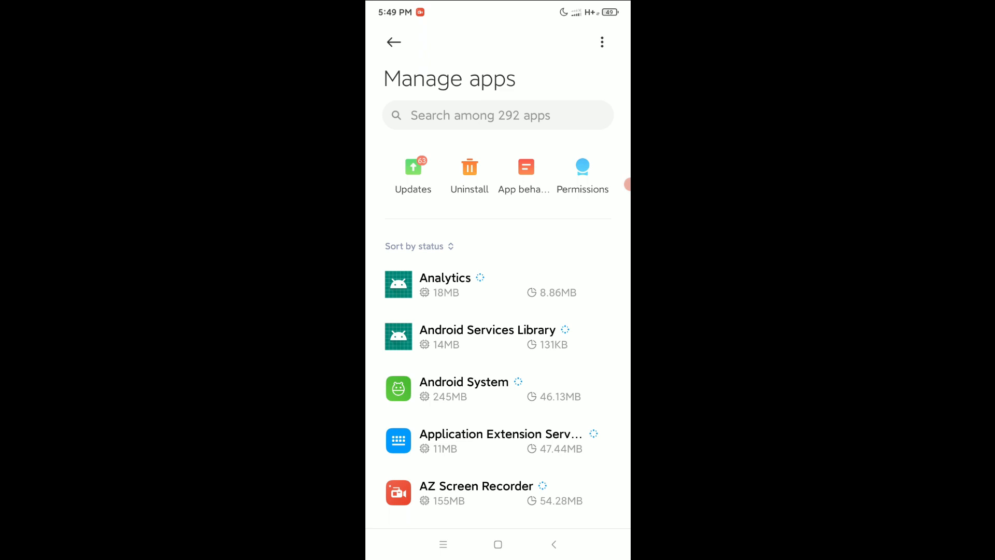
From the three-dot menu's Settings, switch off 'Notify about updates', leaving recommendations on
left_click(602, 41)
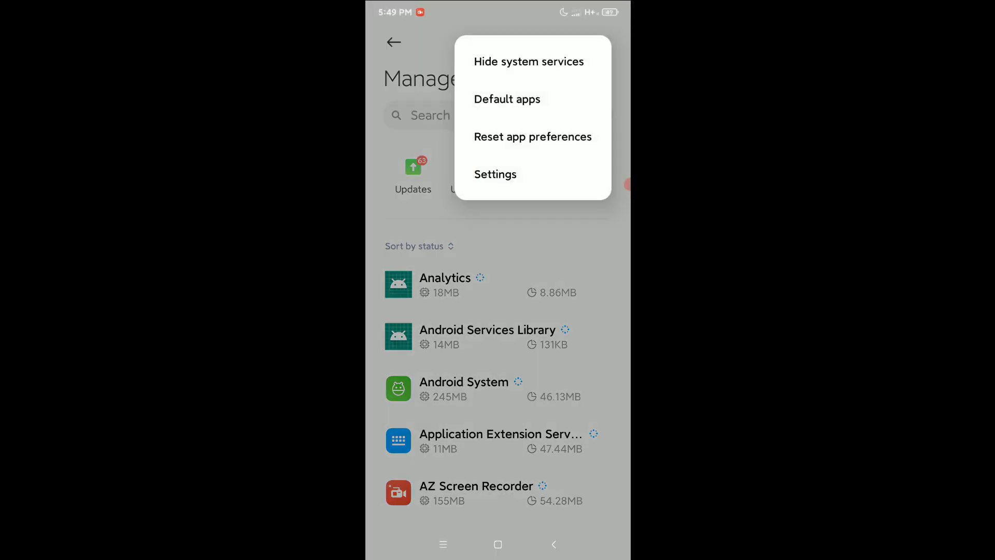
left_click(496, 175)
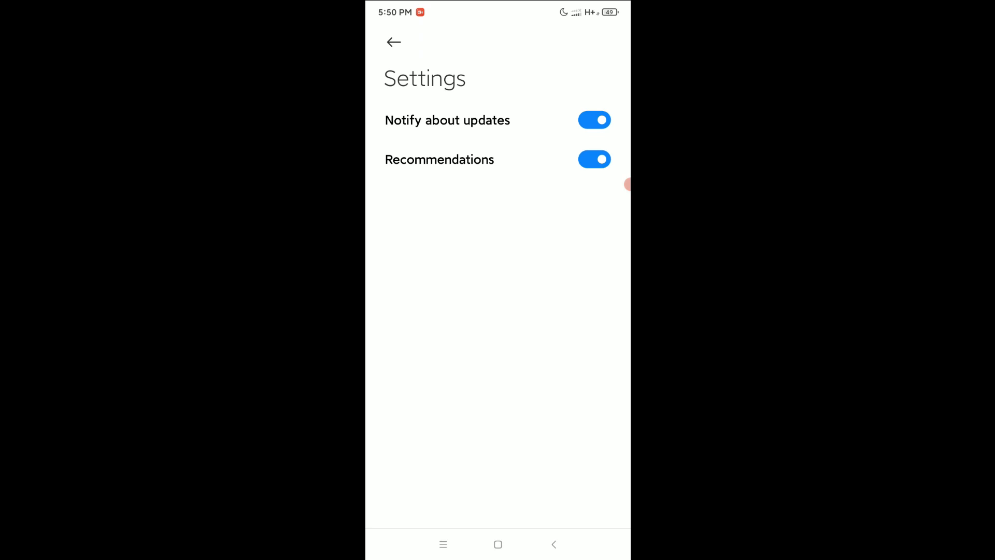
left_click(594, 120)
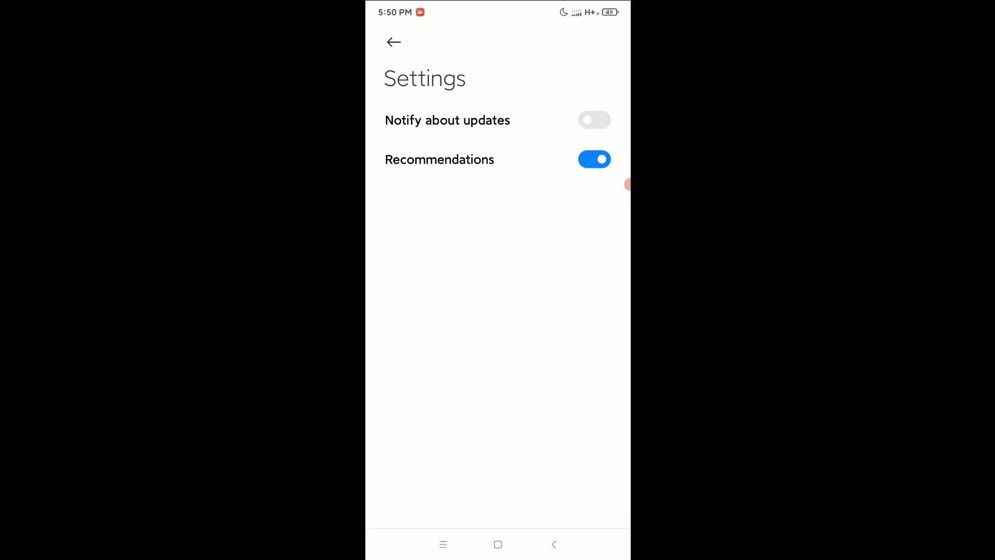